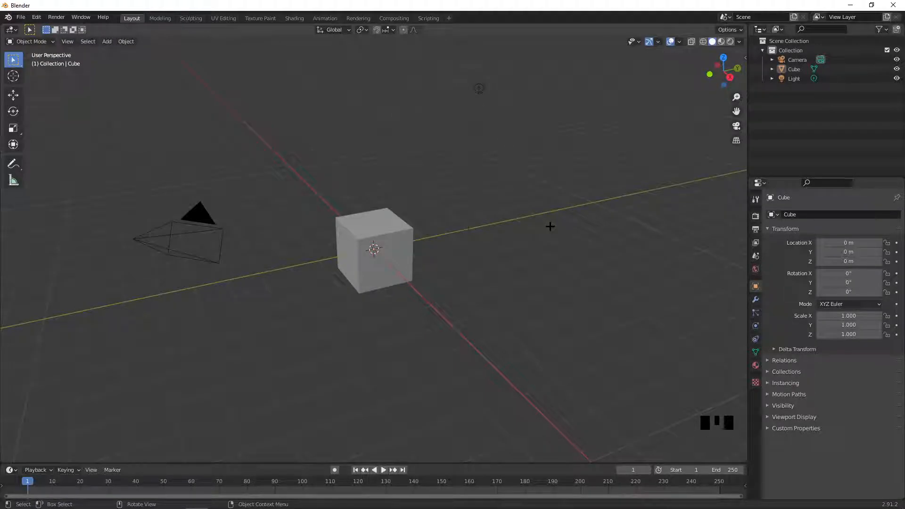
{"action": "mouse_move", "coordinate": [526, 238]}
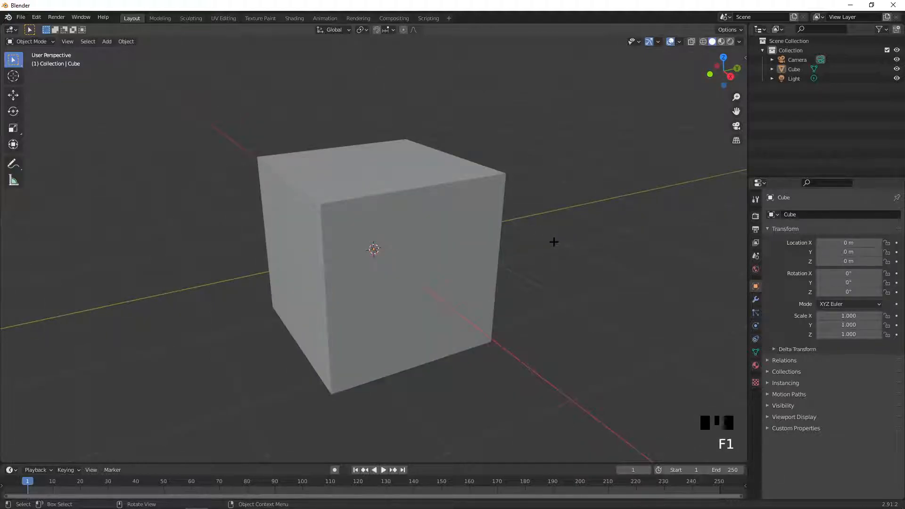
Zoom in close on the default cube in the 3D viewport.
{"action": "scroll", "scroll_direction": "up", "scroll_amount": 3}
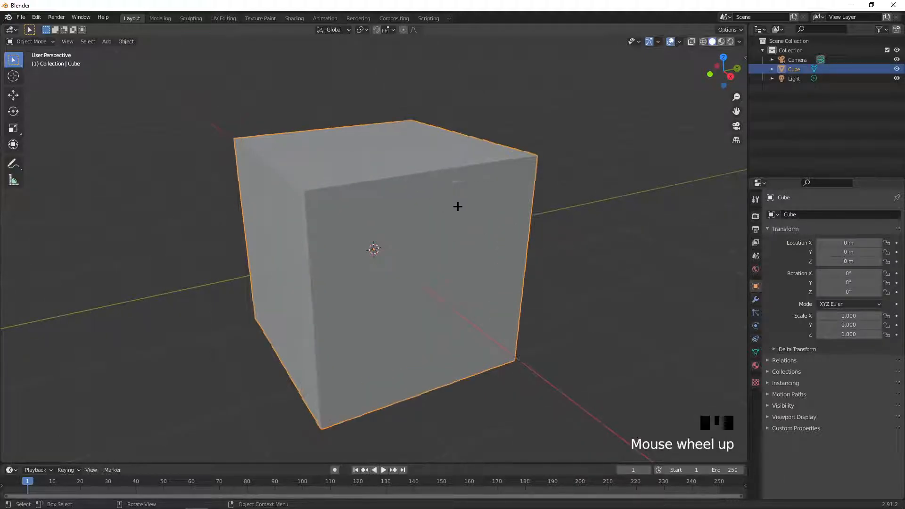
{"action": "scroll", "scroll_direction": "up", "scroll_amount": 3}
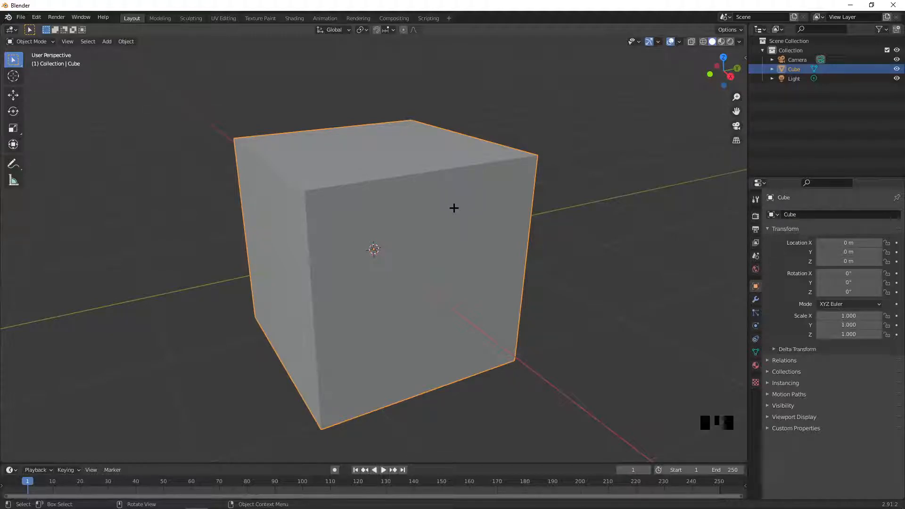
Toggle the cube between Object and Edit Mode, ending in Edit Mode with all geometry selected.
{"action": "key", "text": "Tab"}
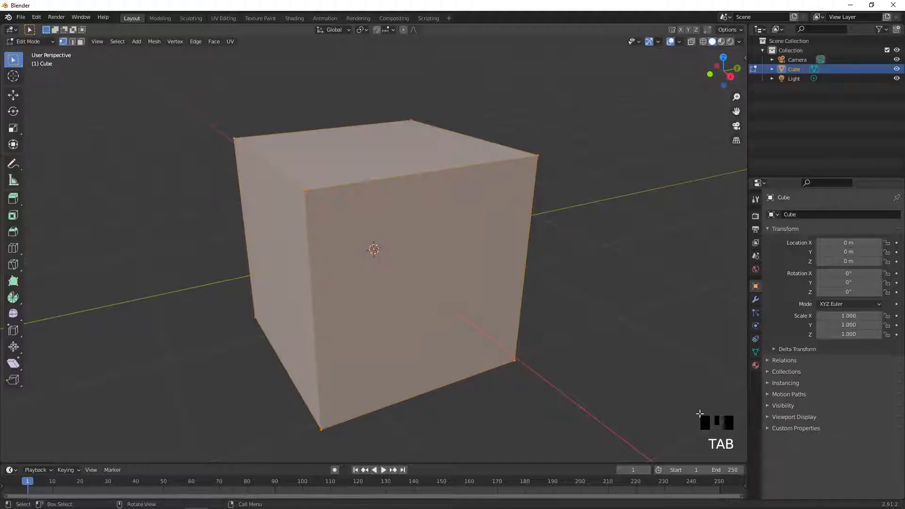
{"action": "key", "text": "Tab"}
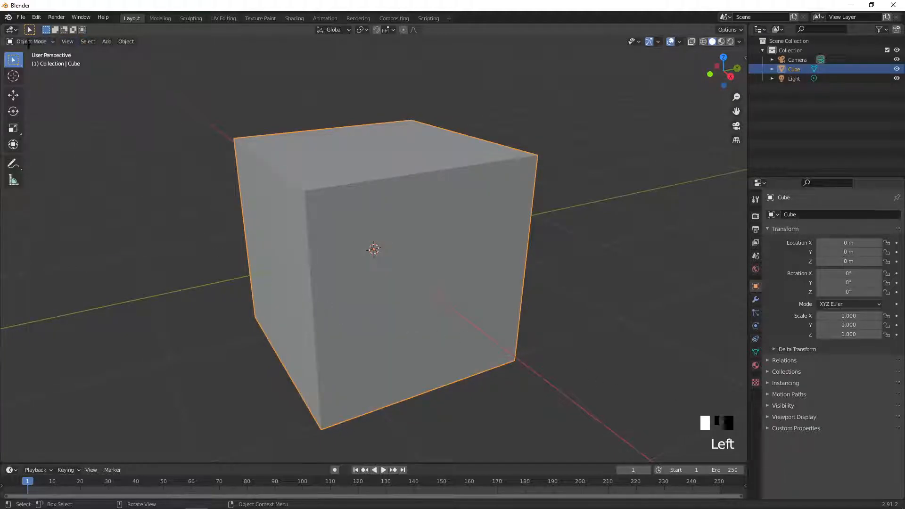
{"action": "key", "text": "Tab"}
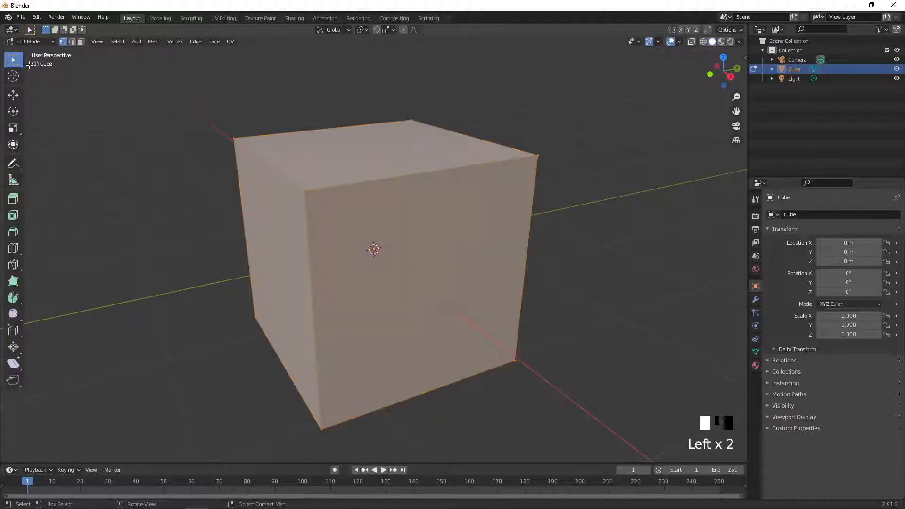
{"action": "key", "text": "F1"}
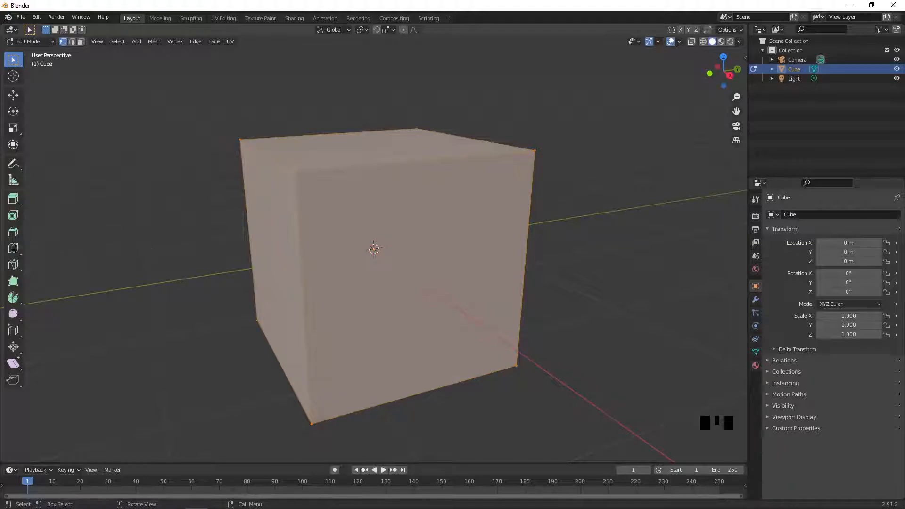
{"action": "mouse_move", "coordinate": [12, 264]}
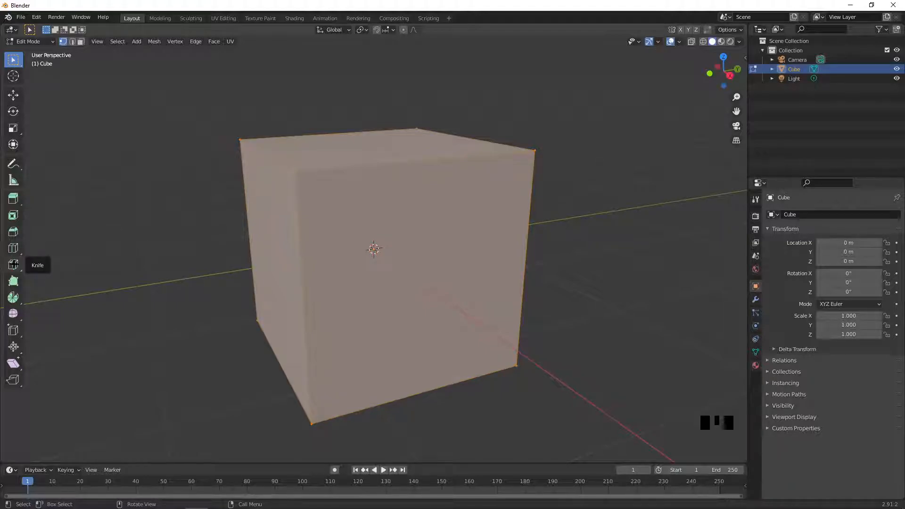
{"action": "mouse_move", "coordinate": [13, 264]}
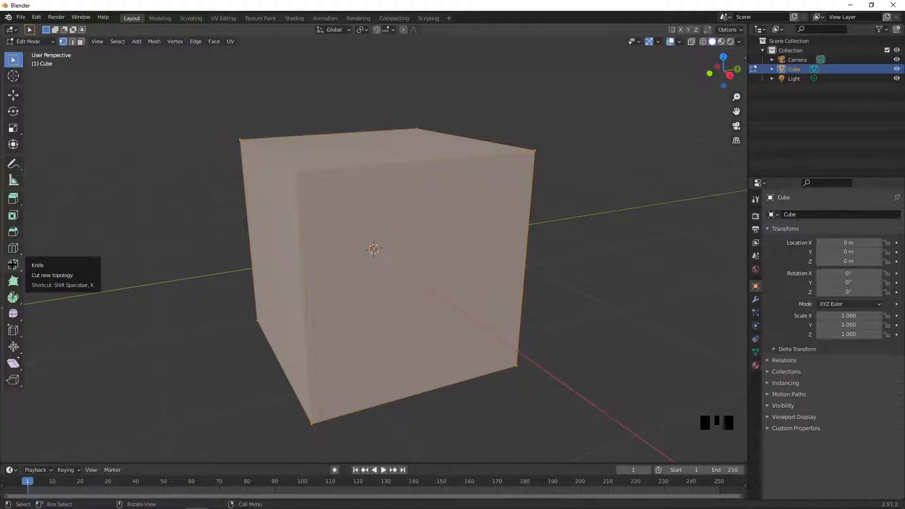
{"action": "mouse_move", "coordinate": [410, 303]}
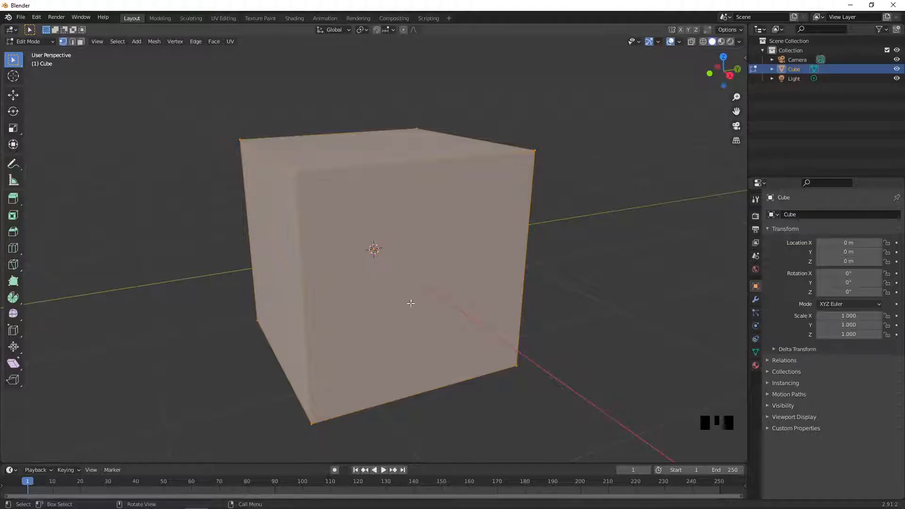
{"action": "mouse_move", "coordinate": [22, 225]}
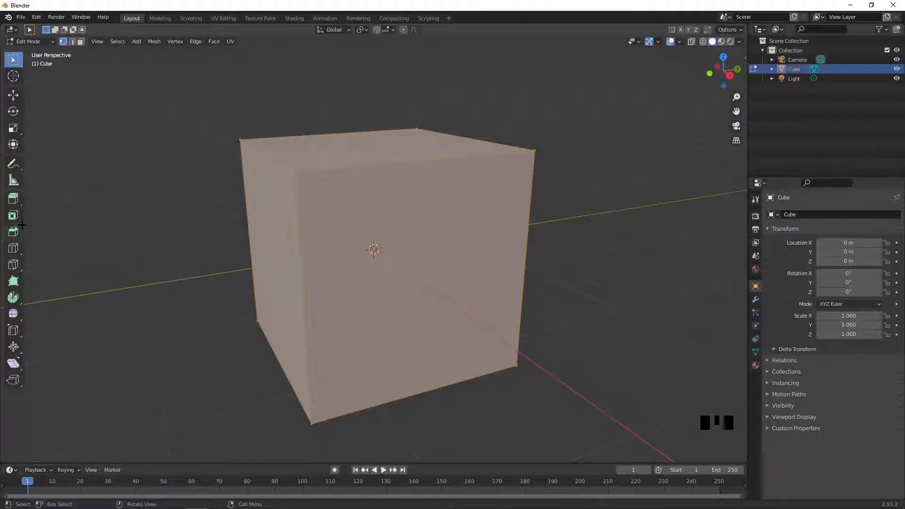
{"action": "mouse_move", "coordinate": [12, 231]}
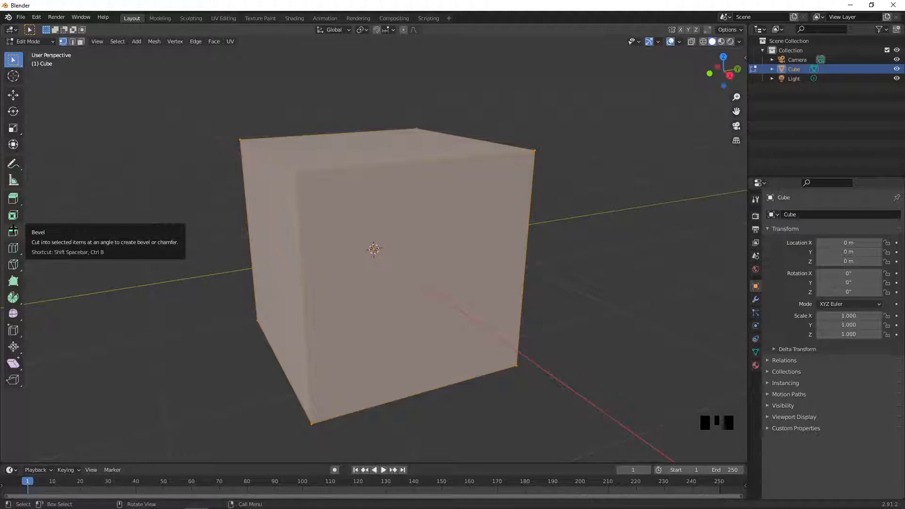
{"action": "mouse_move", "coordinate": [12, 264]}
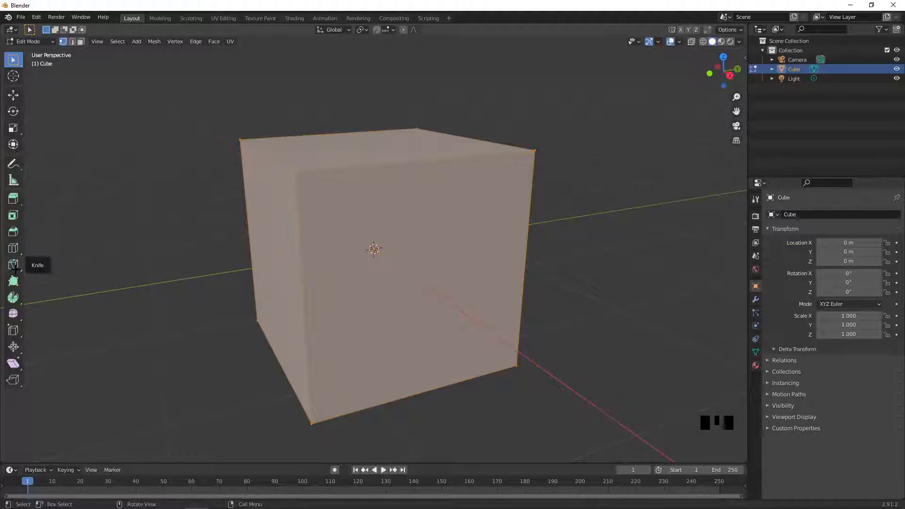
Knife-cut a closed ring of points into the cube's front face.
{"action": "key", "text": "k"}
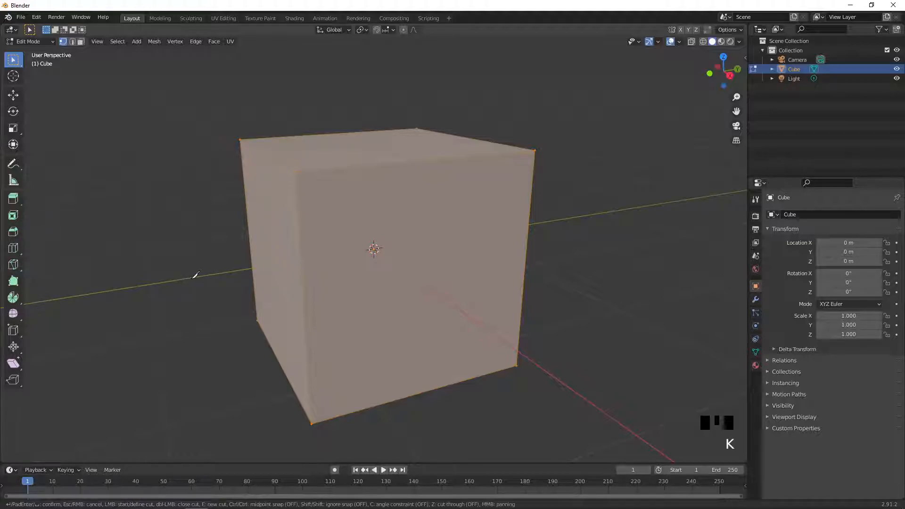
{"action": "scroll", "scroll_direction": "up", "scroll_amount": 3}
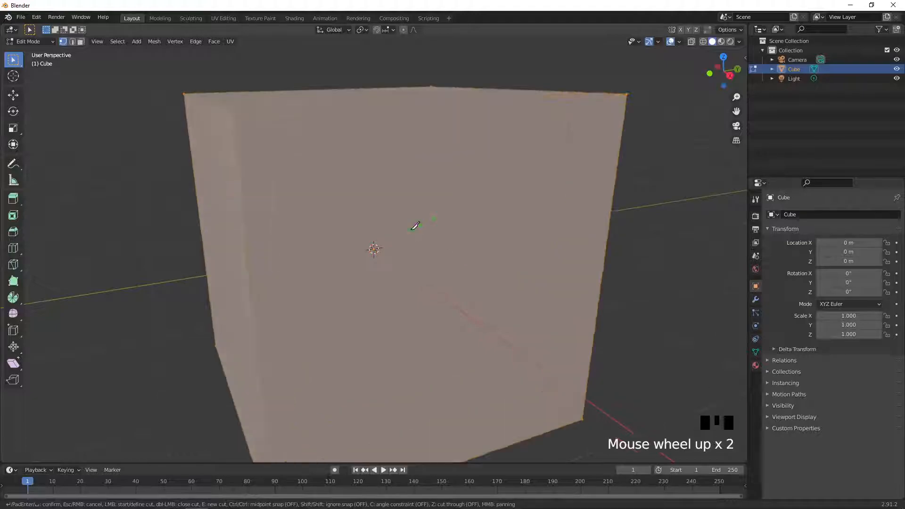
{"action": "scroll", "scroll_direction": "up", "scroll_amount": 3}
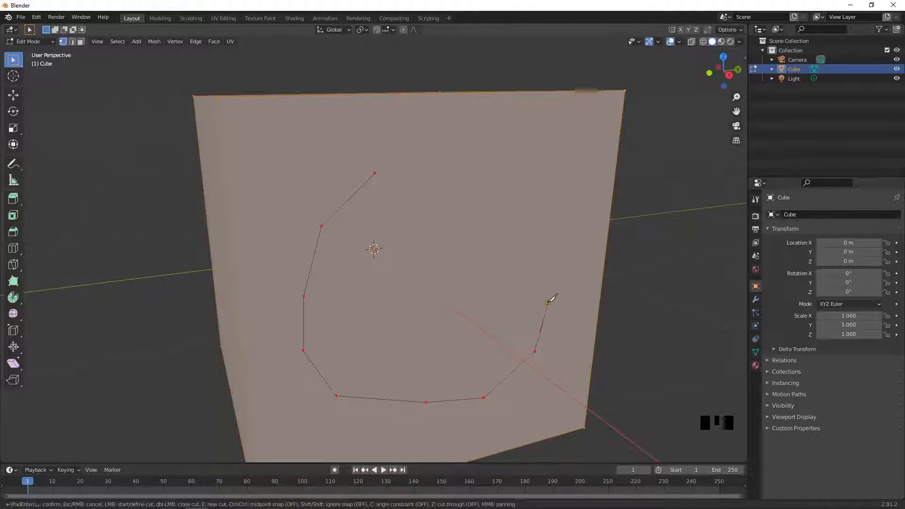
{"action": "mouse_move", "coordinate": [495, 182]}
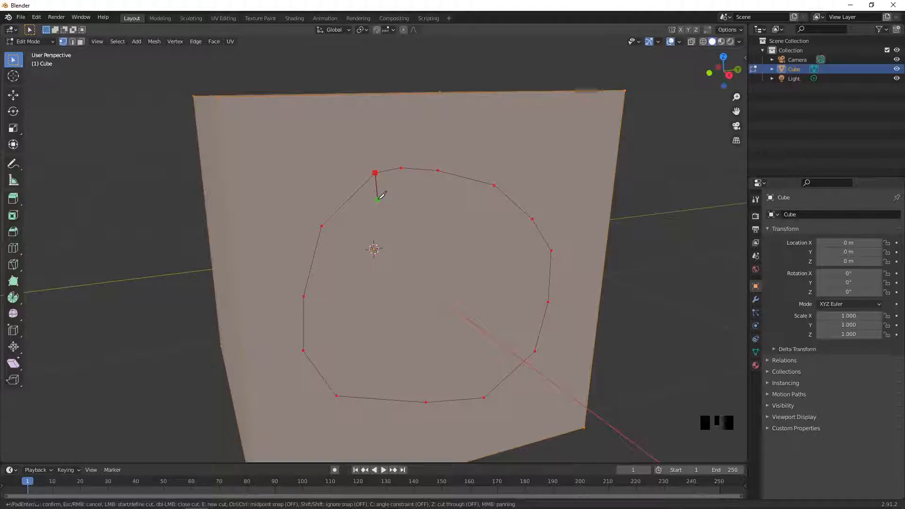
{"action": "key", "text": "Escape"}
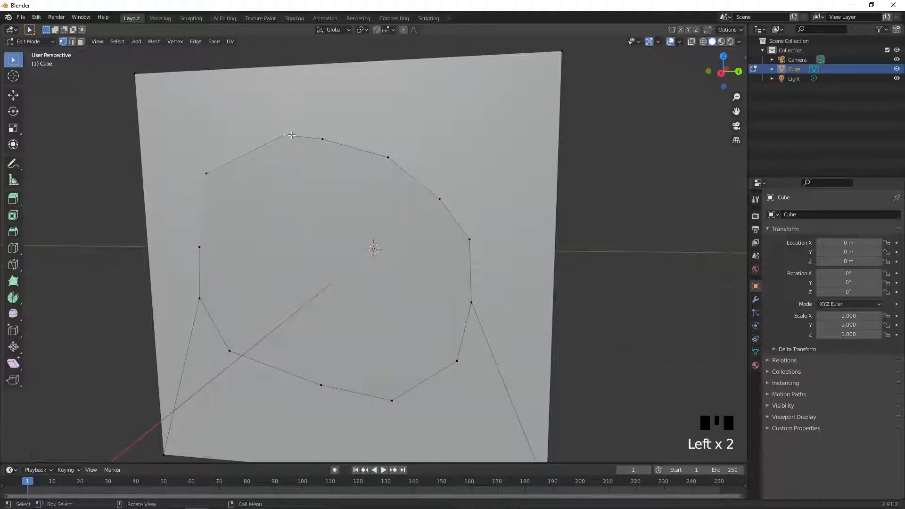
Select the circular face enclosed by the knife cut on its own.
{"action": "key", "text": "ctrl+z"}
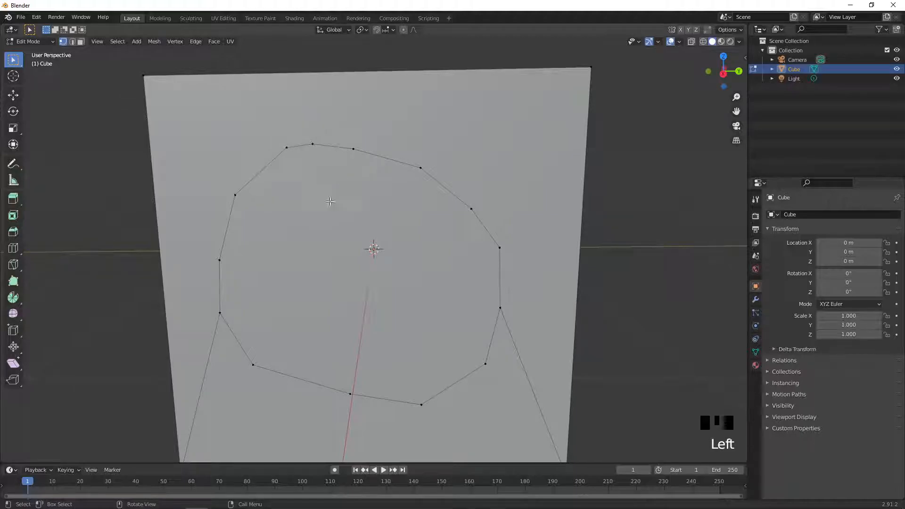
{"action": "mouse_move", "coordinate": [219, 218]}
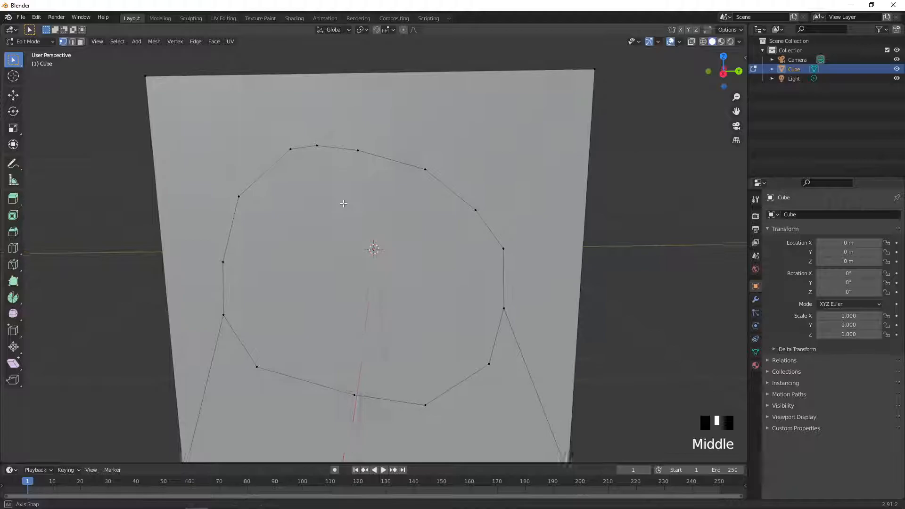
{"action": "scroll", "scroll_direction": "up", "scroll_amount": 3}
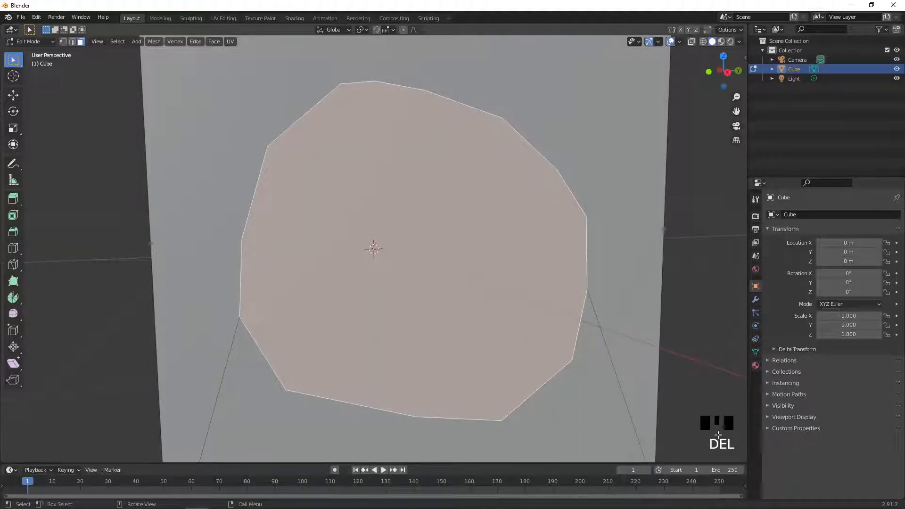
Delete the selected circular face, opening a hole in the cube's front.
{"action": "key", "text": "x"}
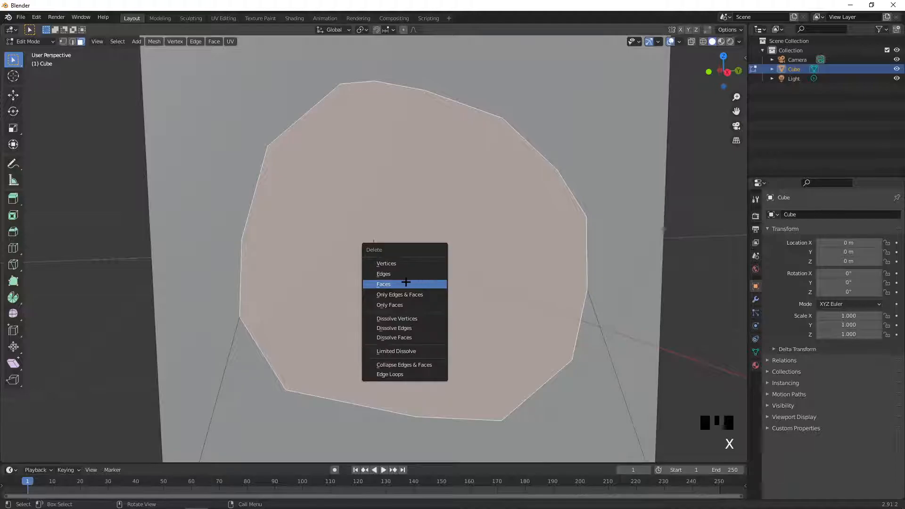
{"action": "left_click", "coordinate": [382, 283]}
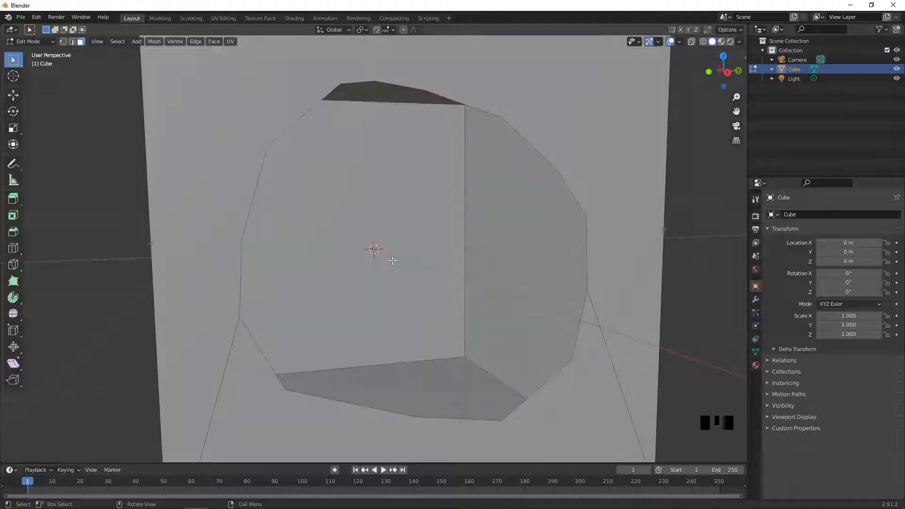
{"action": "scroll", "scroll_direction": "down", "scroll_amount": 3}
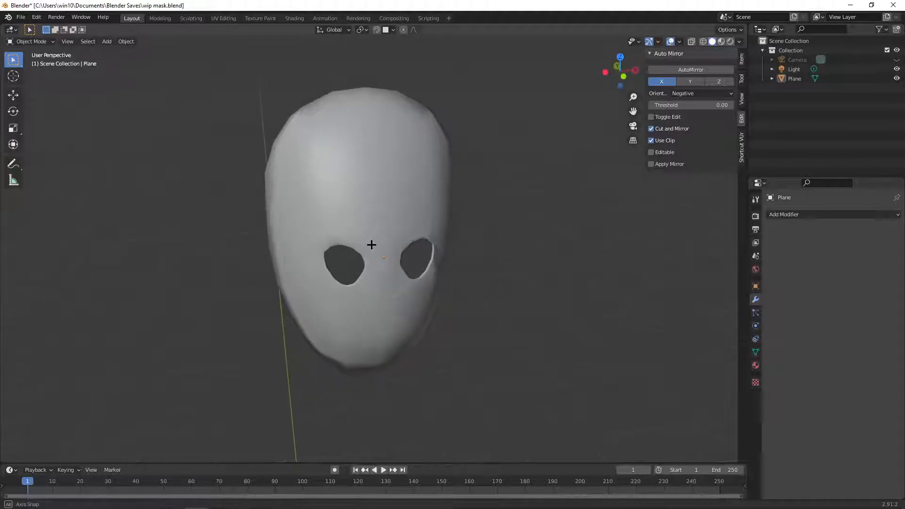
Orbit around the mask model and apply Shade Smooth to its surface.
{"action": "left_click_drag", "start_coordinate": [369, 242], "coordinate": [332, 222]}
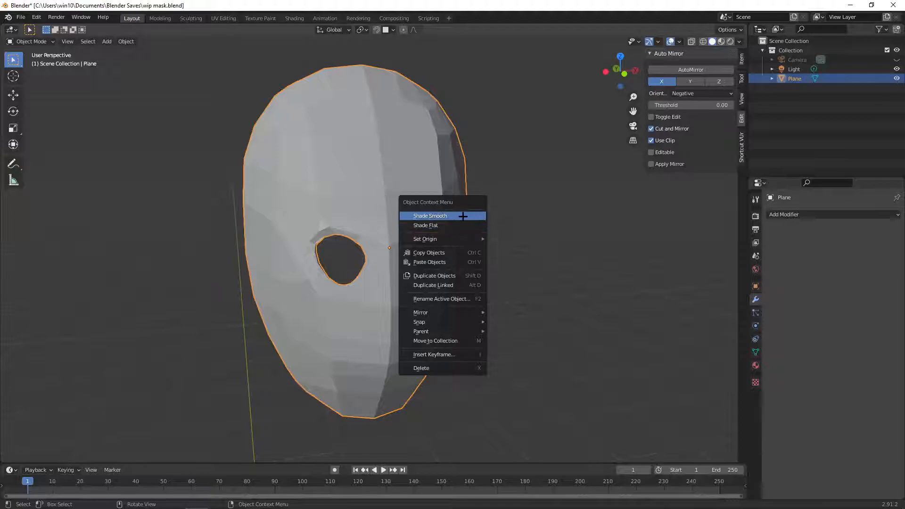
{"action": "left_click", "coordinate": [430, 215]}
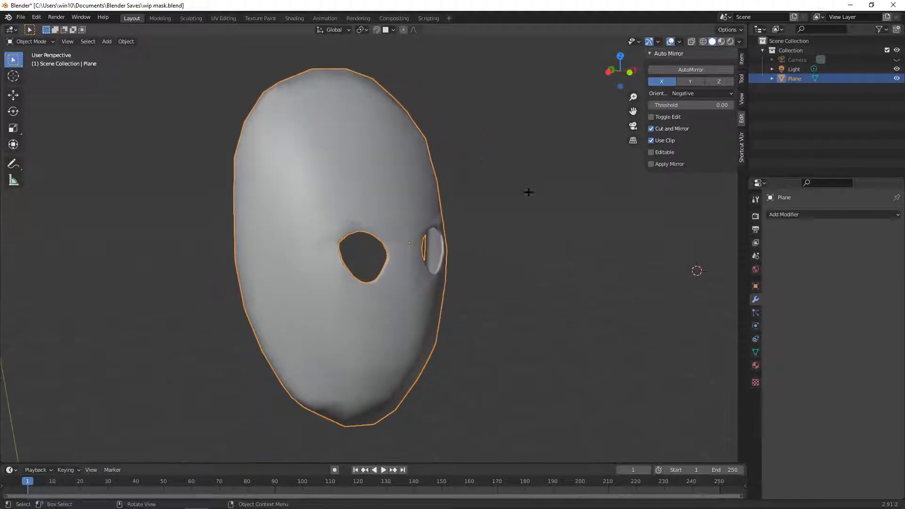
Knife-cut a closed loop on the mask's front below the eye hole and return to Object Mode.
{"action": "key", "text": "Tab"}
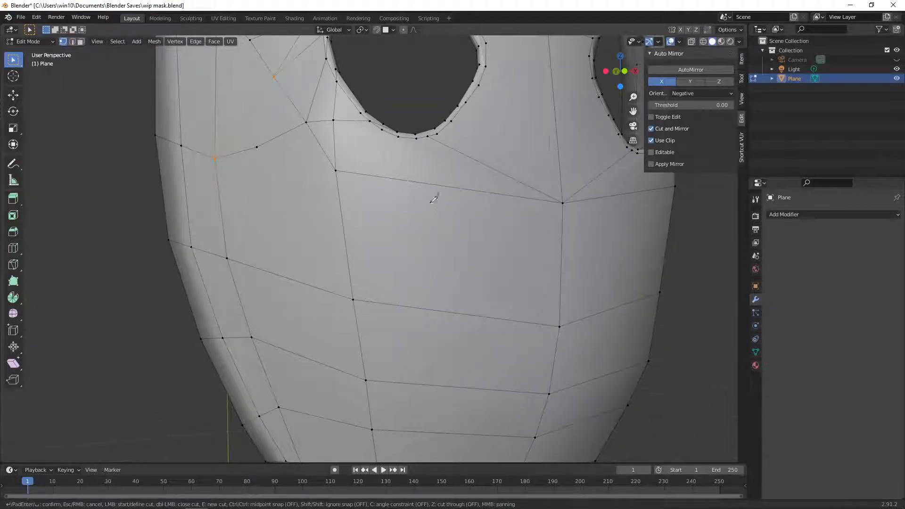
{"action": "mouse_move", "coordinate": [415, 181]}
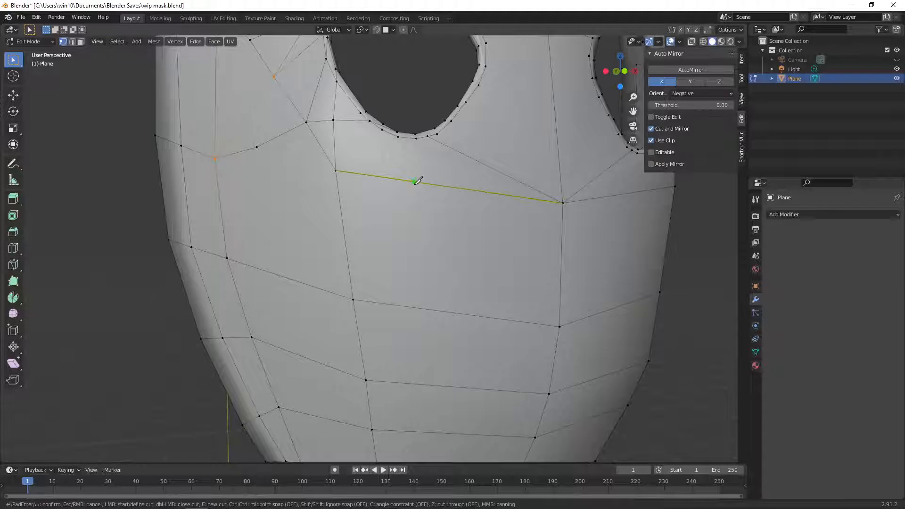
{"action": "mouse_move", "coordinate": [355, 302]}
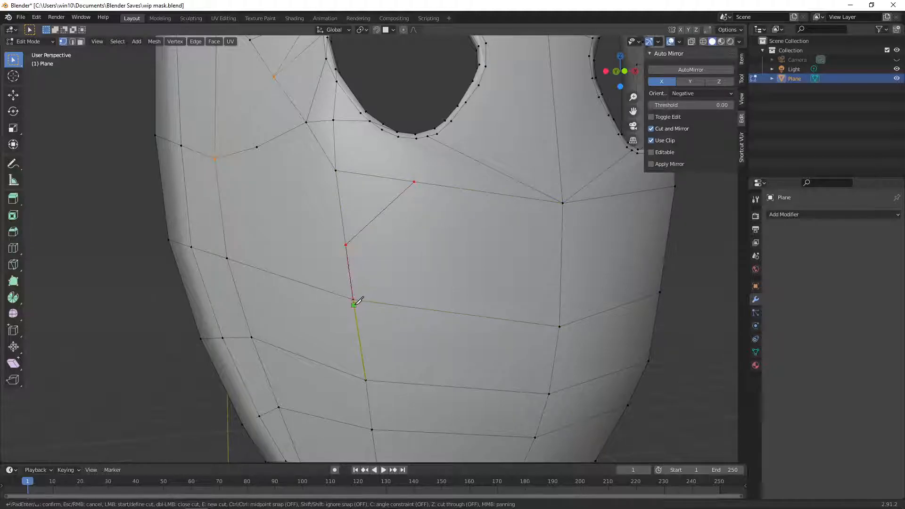
{"action": "mouse_move", "coordinate": [438, 184]}
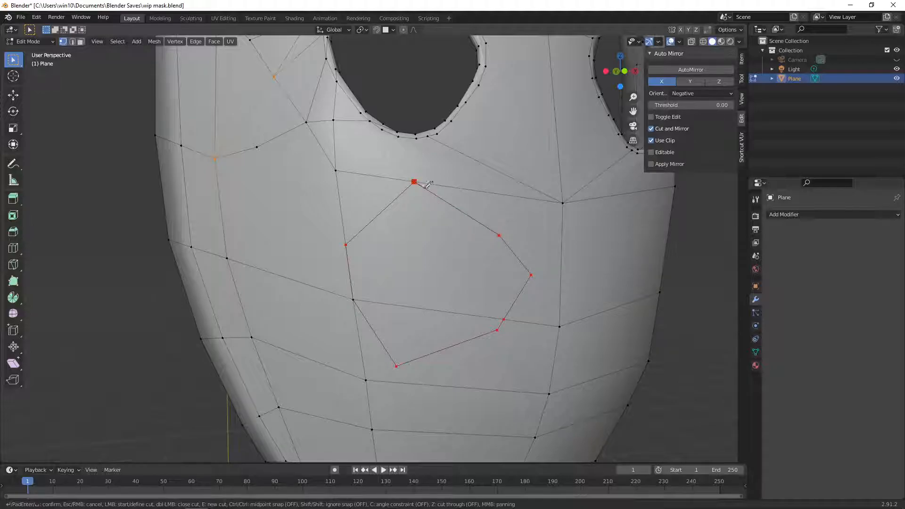
{"action": "key", "text": "Tab"}
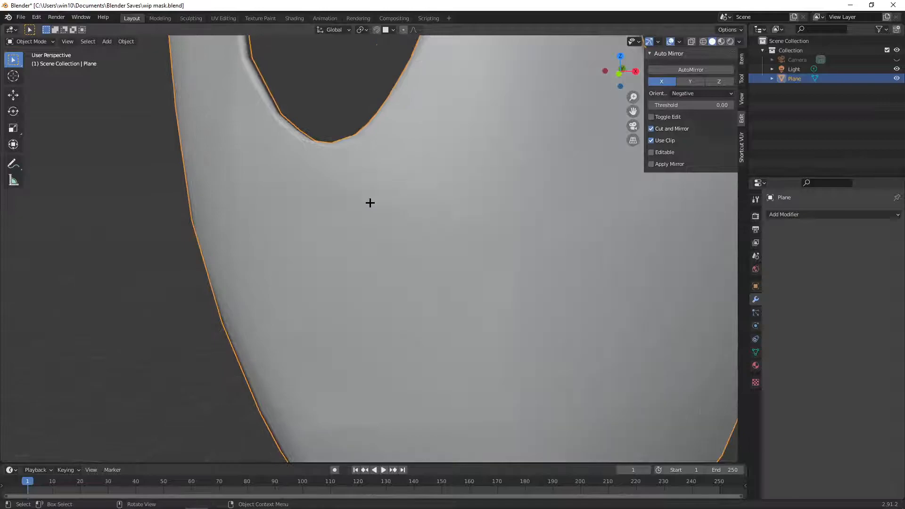
Knife-cut a second, larger loop across the mask's cheek, leaving faceted shading patches.
{"action": "key", "text": "Tab"}
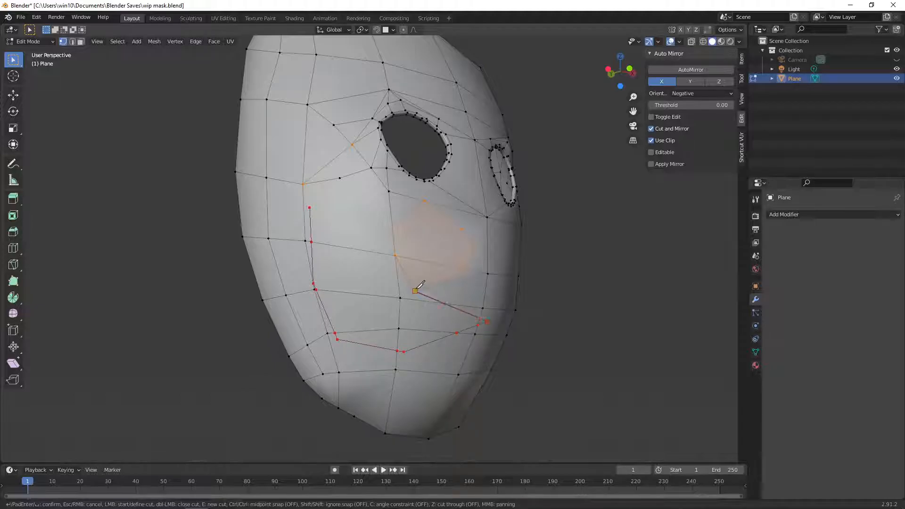
{"action": "key", "text": "Tab"}
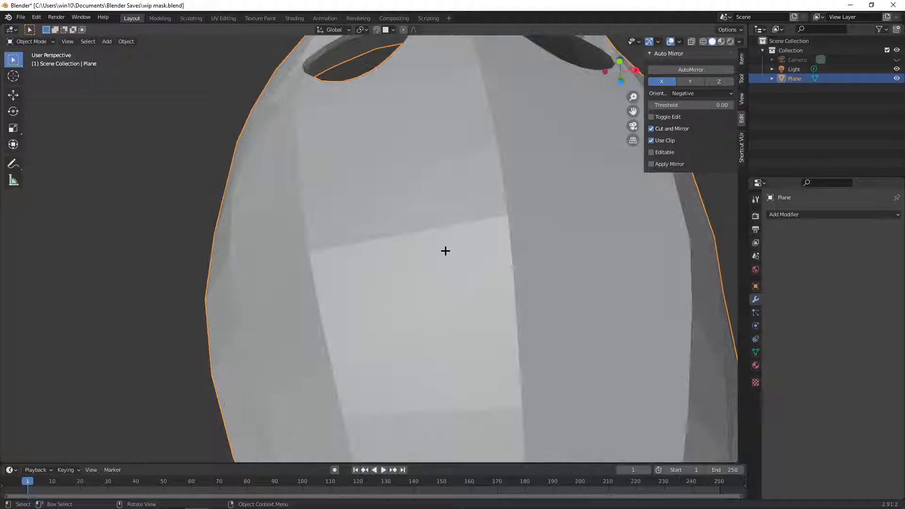
Inspect the faceted cut areas, then return to Object Mode with smooth shading restored.
{"action": "scroll", "scroll_direction": "down", "scroll_amount": 3}
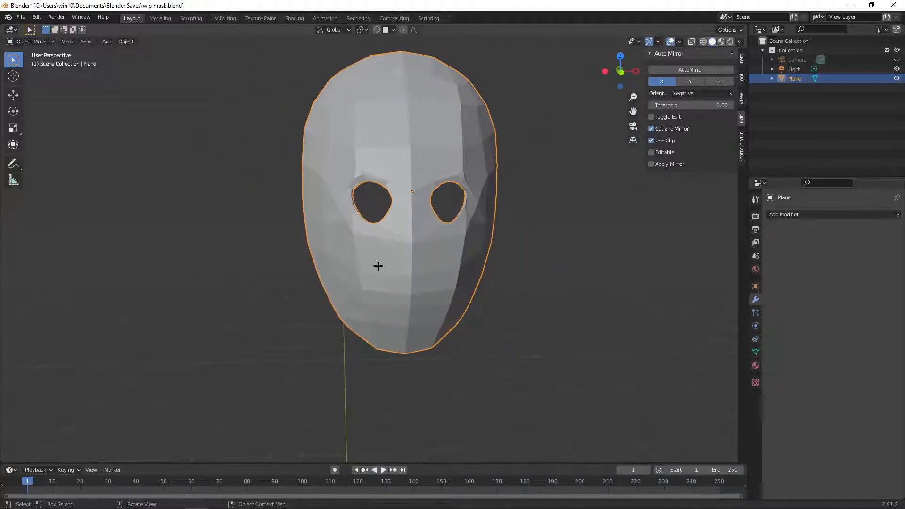
{"action": "scroll", "scroll_direction": "up", "scroll_amount": 3}
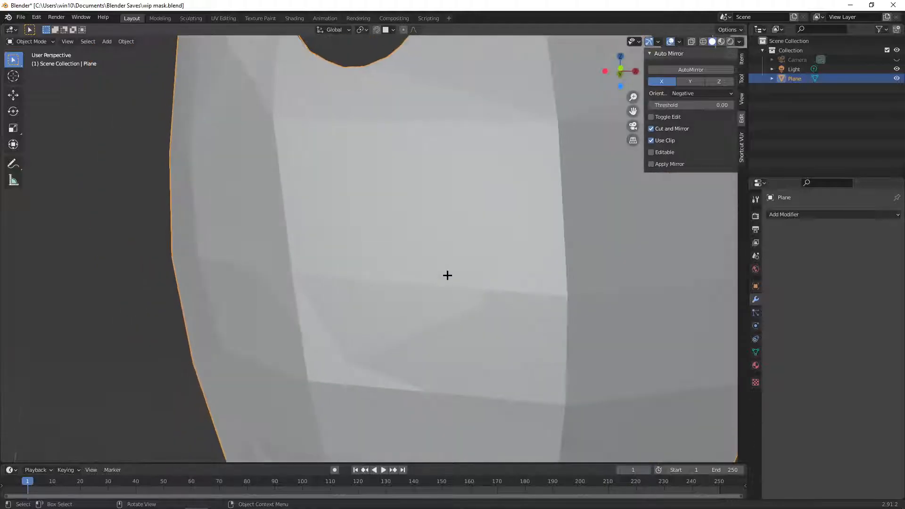
{"action": "scroll", "scroll_direction": "down", "scroll_amount": 3}
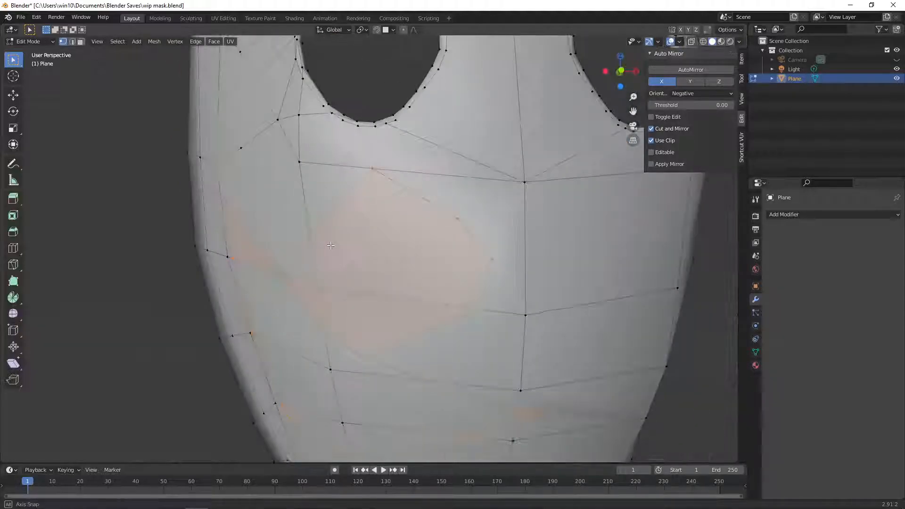
{"action": "key", "text": "Tab"}
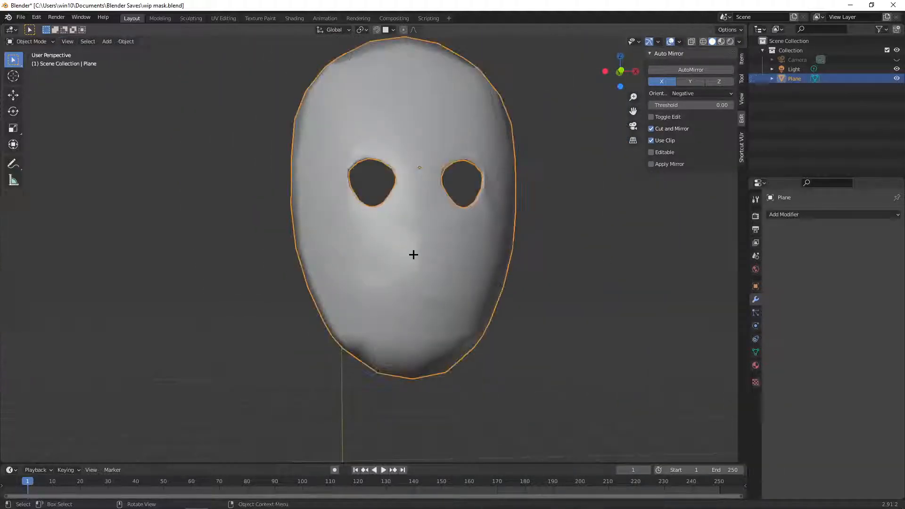